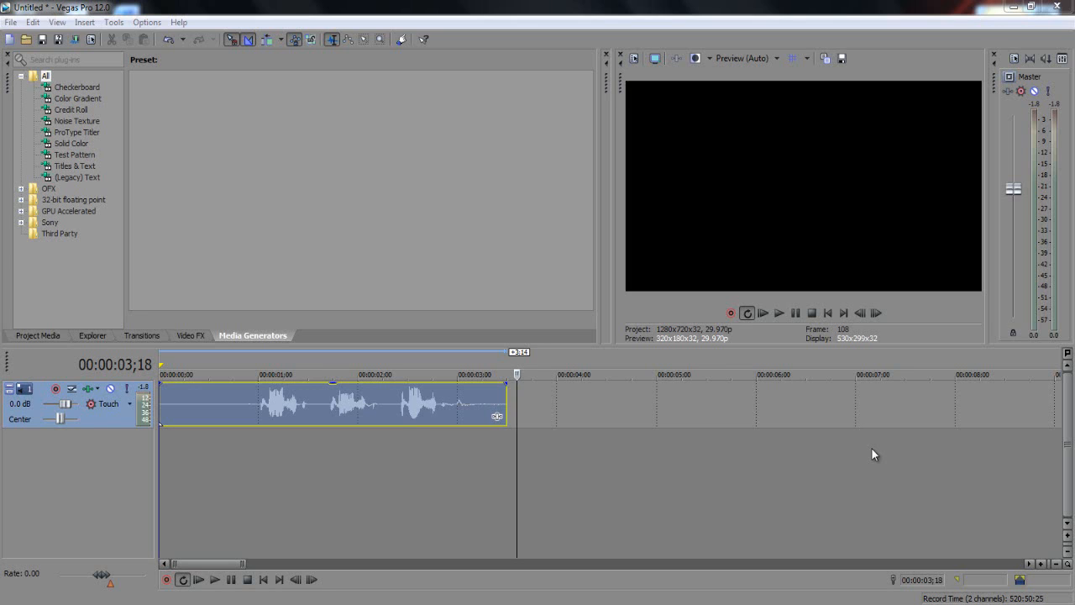
{"action": "mouse_move", "coordinate": [663, 426]}
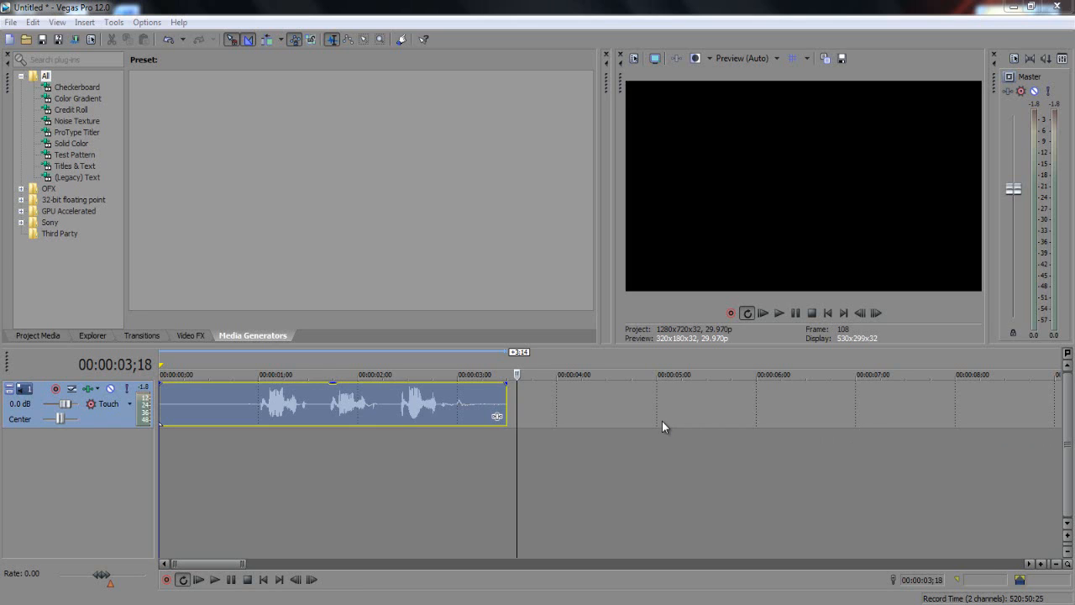
{"action": "mouse_move", "coordinate": [657, 427]}
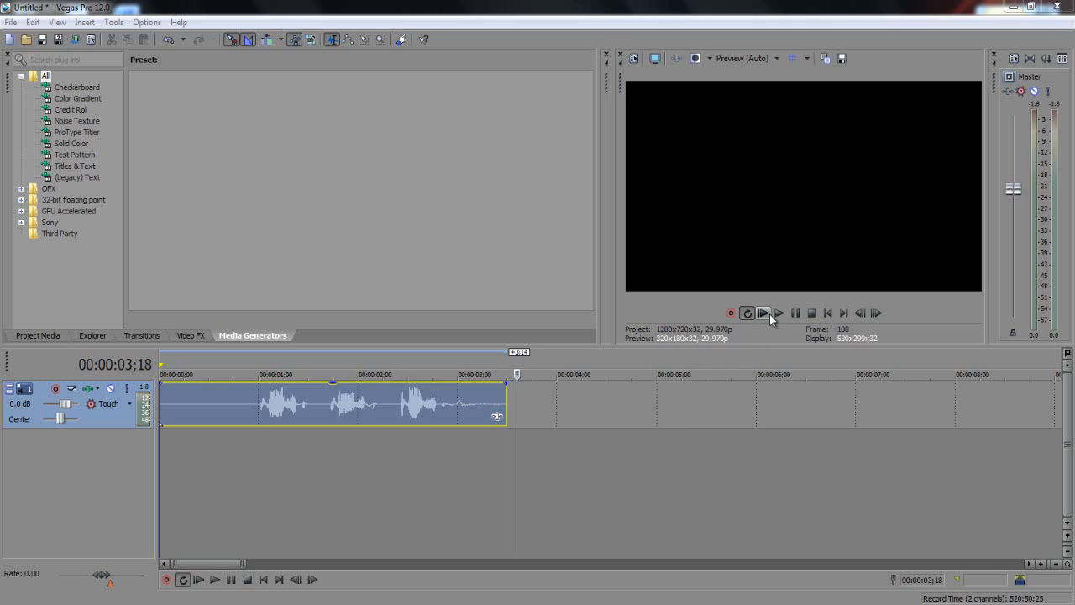
- Preview the audio clip briefly, then add a Pitch Shift event FX to it from the Plug-In Chooser
{"action": "left_click", "coordinate": [780, 312]}
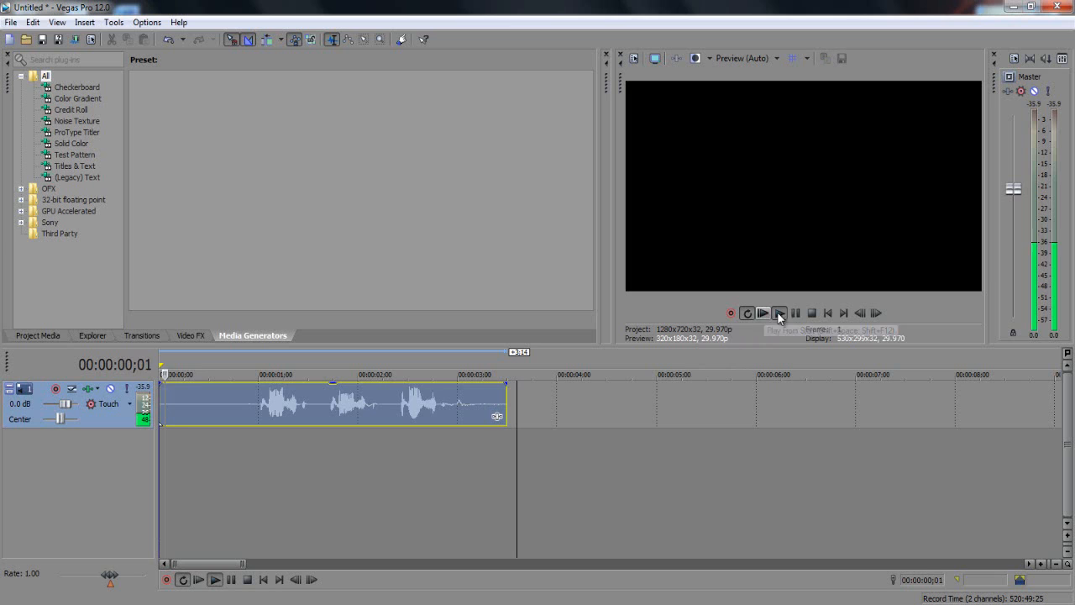
{"action": "left_click", "coordinate": [763, 312]}
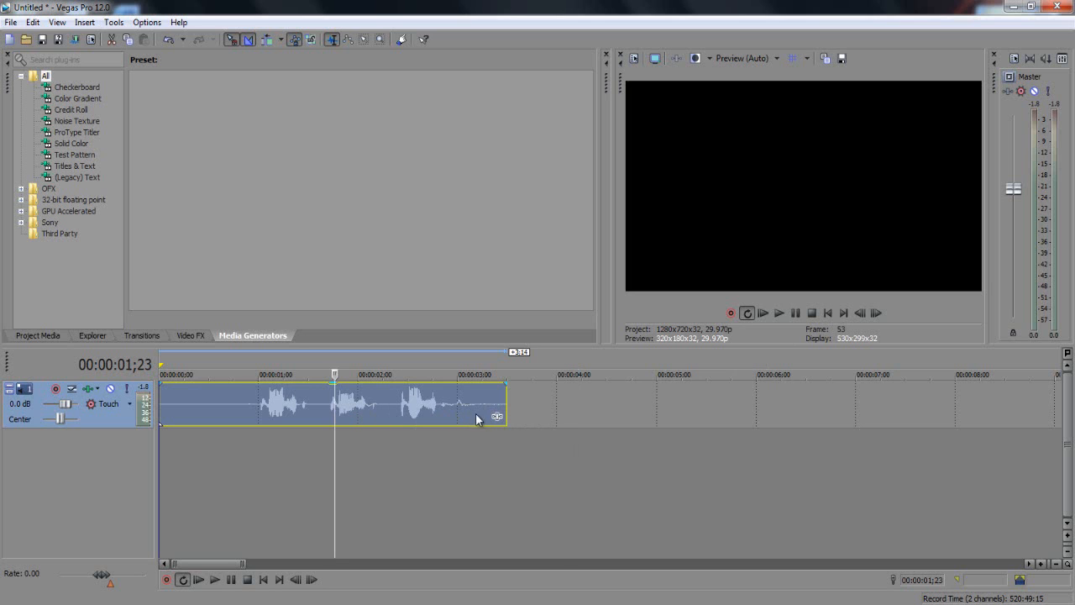
{"action": "mouse_move", "coordinate": [498, 423]}
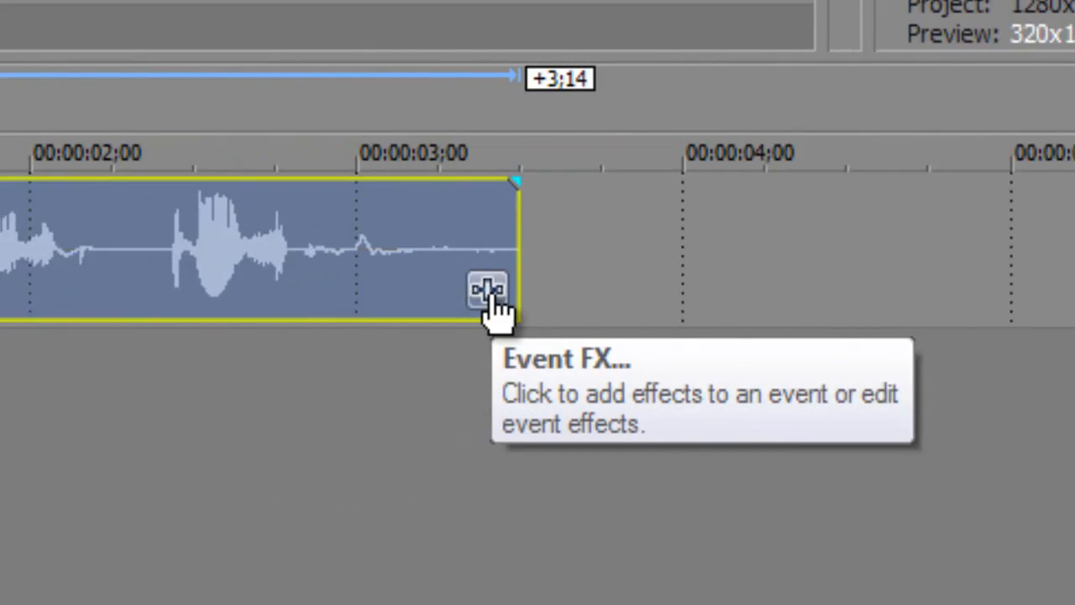
{"action": "left_click", "coordinate": [487, 289]}
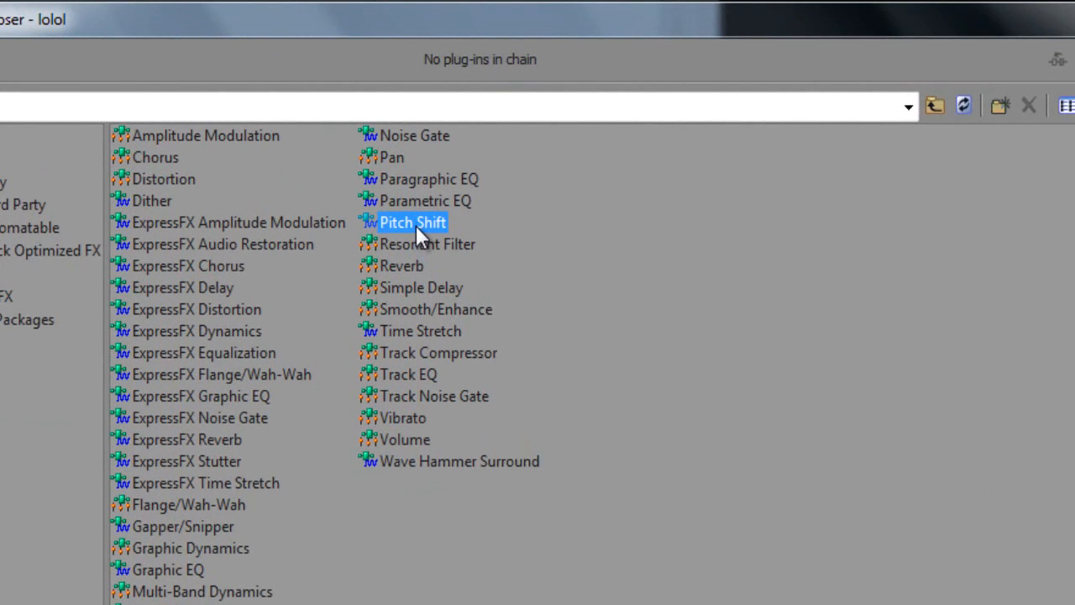
{"action": "mouse_move", "coordinate": [628, 220]}
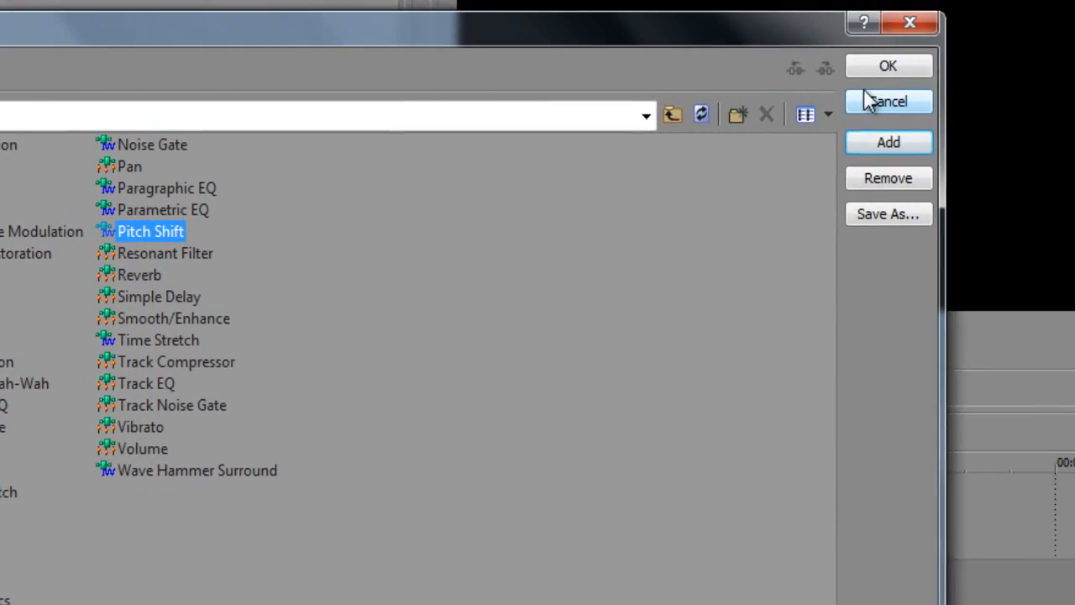
{"action": "left_click", "coordinate": [887, 65]}
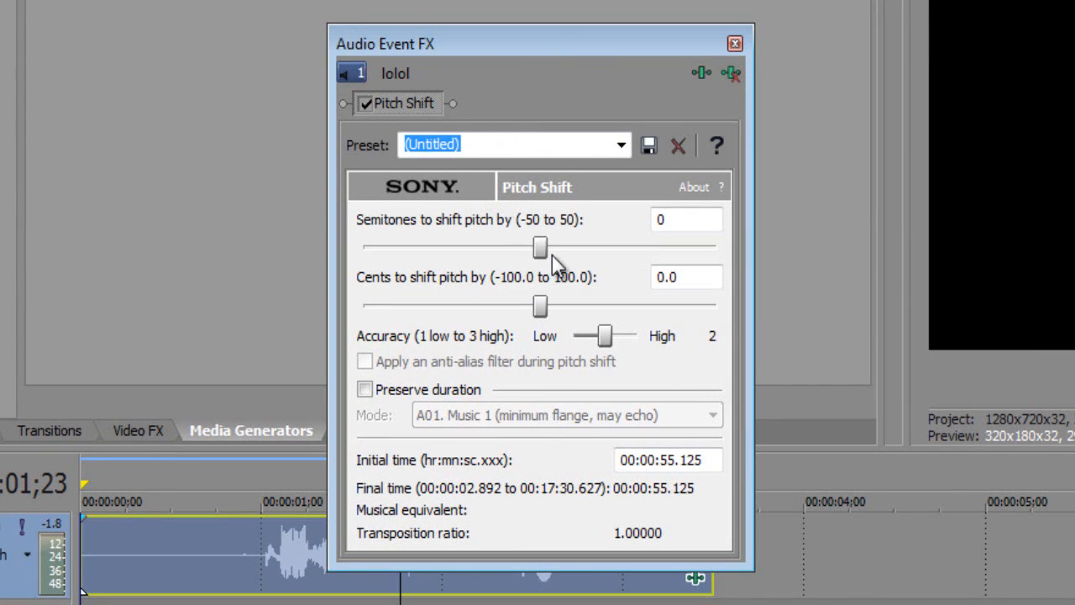
{"action": "mouse_move", "coordinate": [546, 252]}
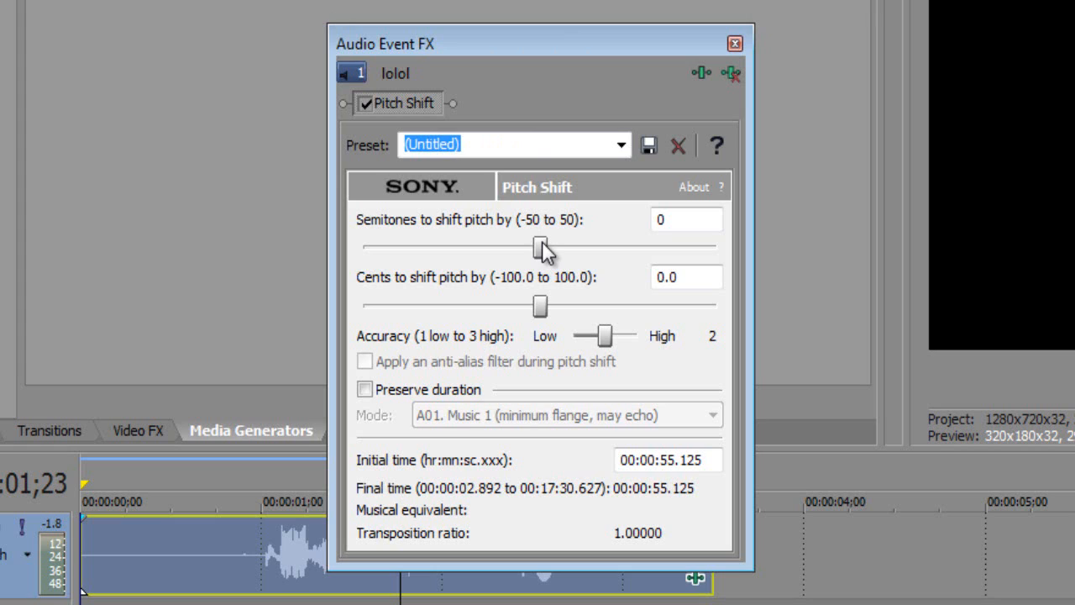
{"action": "mouse_move", "coordinate": [544, 259]}
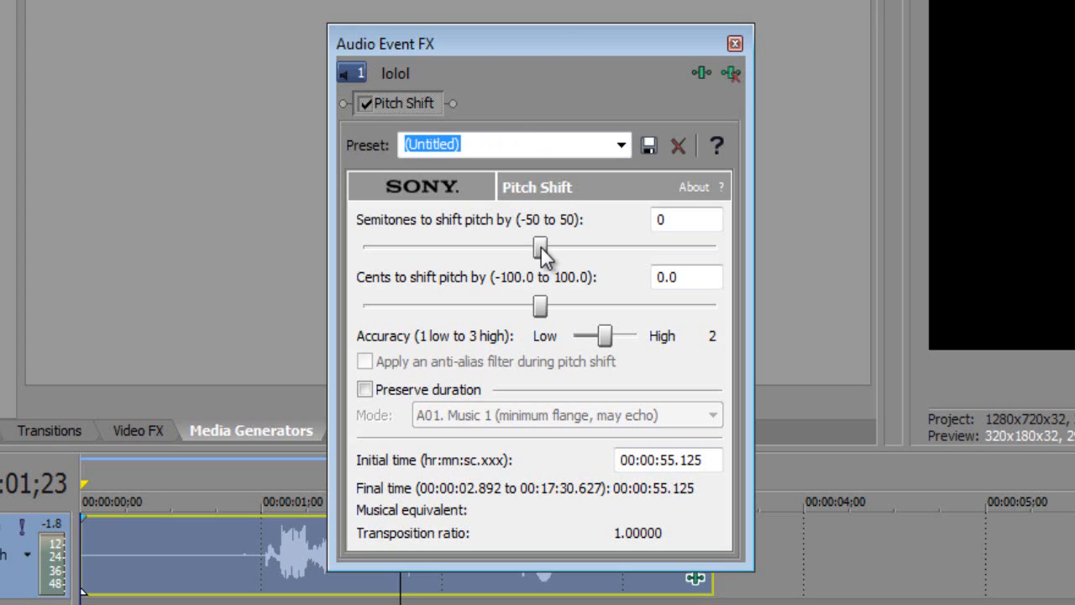
- Set the Pitch Shift to -3 semitones and close the Audio Event FX window
{"action": "left_click_drag", "start_coordinate": [541, 246], "coordinate": [534, 245]}
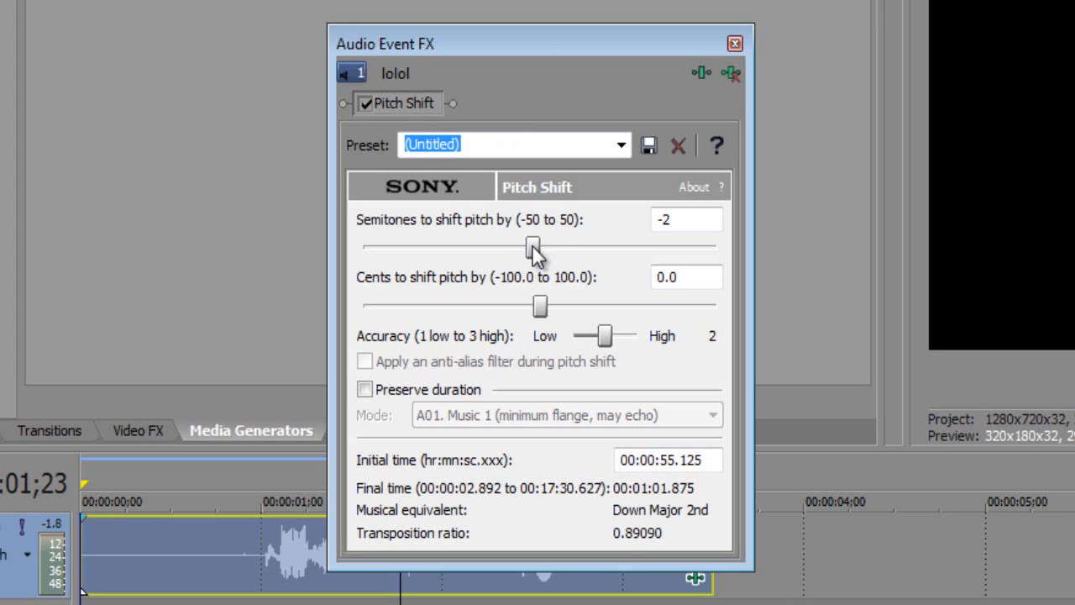
{"action": "left_click_drag", "start_coordinate": [534, 245], "coordinate": [528, 245]}
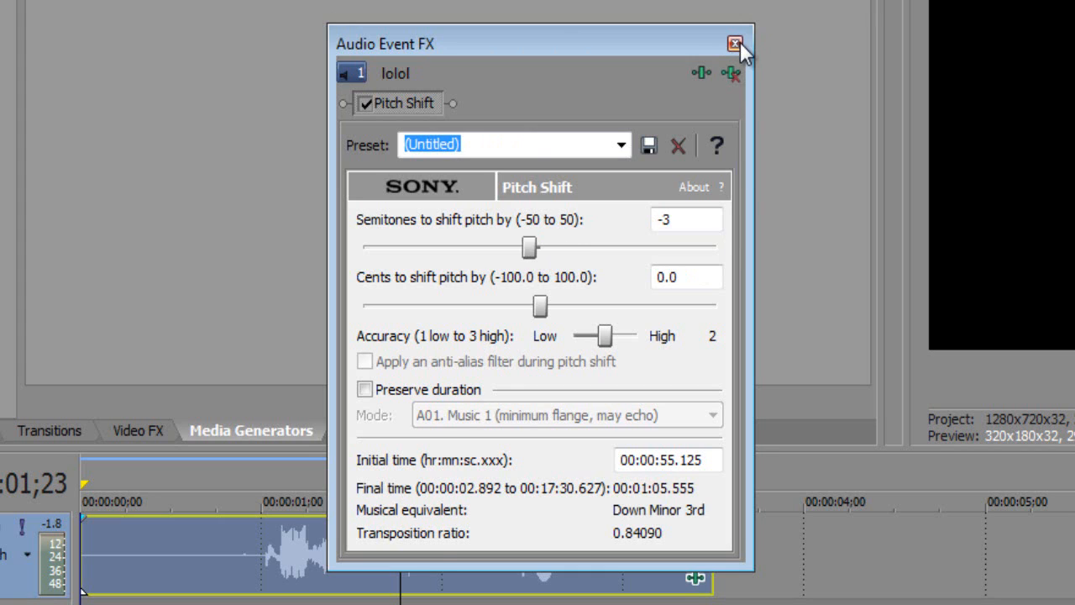
{"action": "left_click", "coordinate": [735, 44]}
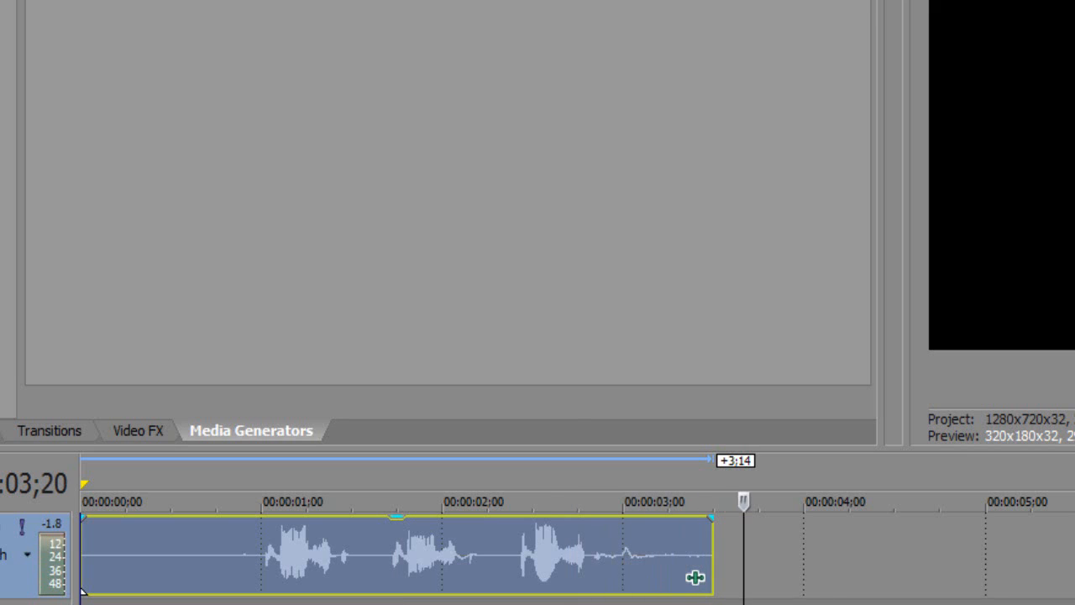
- Reopen the Pitch Shift, try -2, 4 and 5, leave it at +3 semitones, close it and park the cursor near 3 s
{"action": "left_click", "coordinate": [695, 578]}
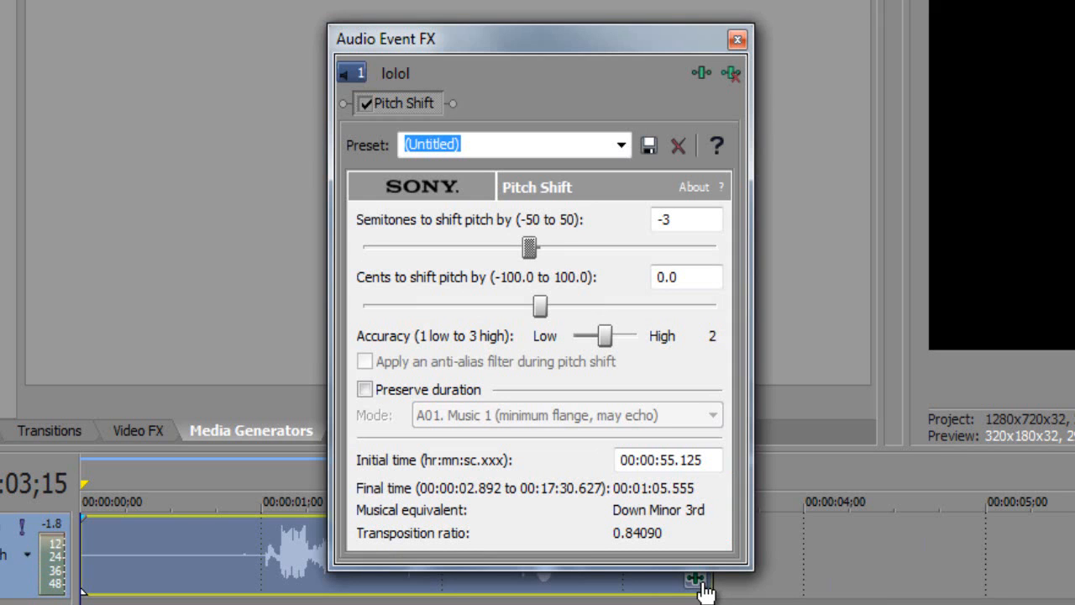
{"action": "mouse_move", "coordinate": [558, 268]}
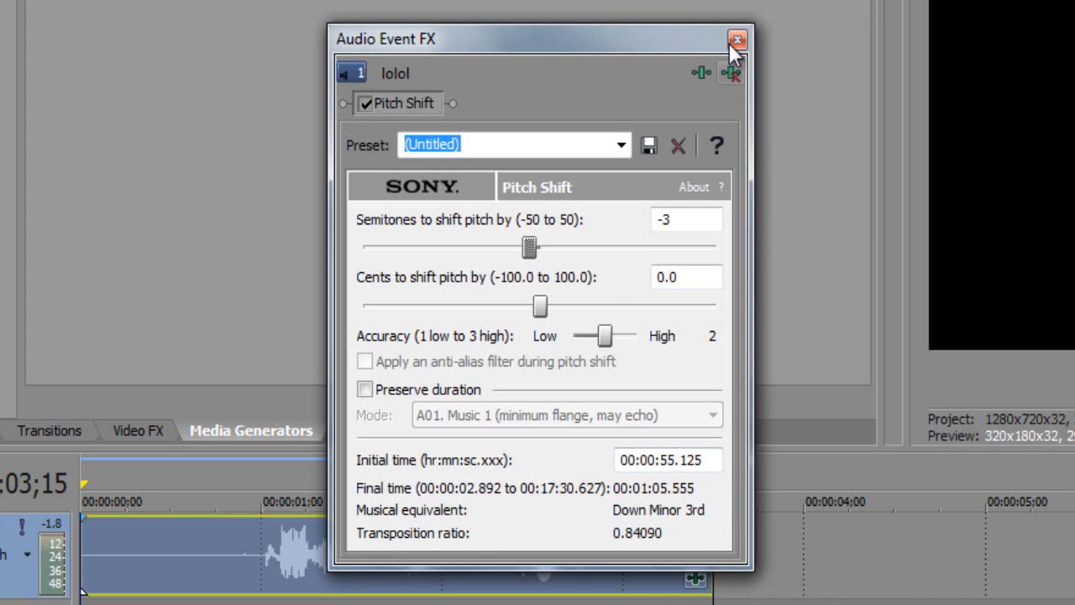
{"action": "mouse_move", "coordinate": [494, 90]}
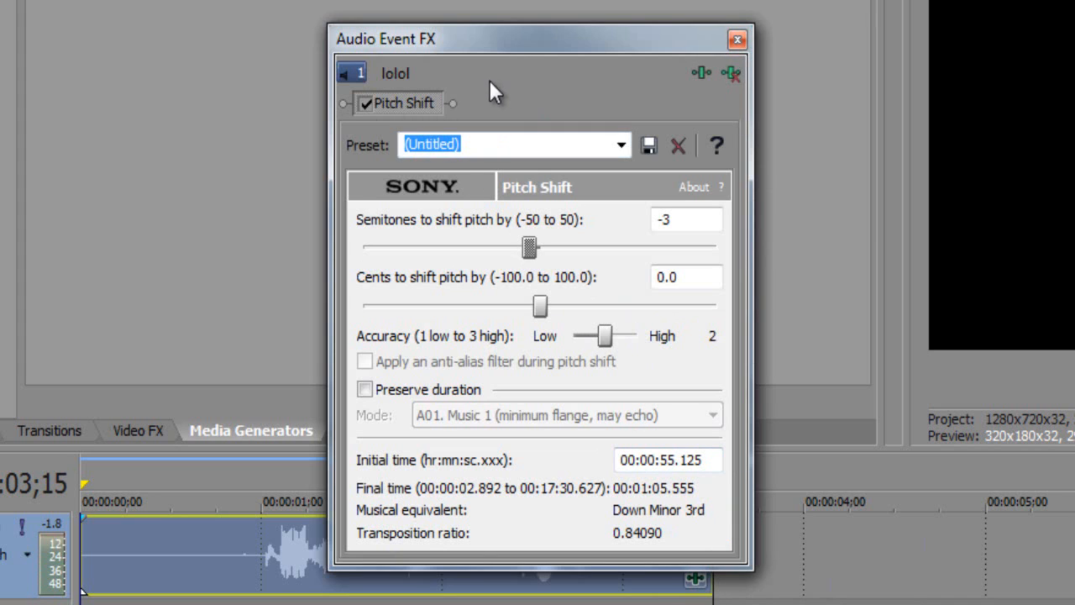
{"action": "left_click_drag", "start_coordinate": [530, 247], "coordinate": [531, 247]}
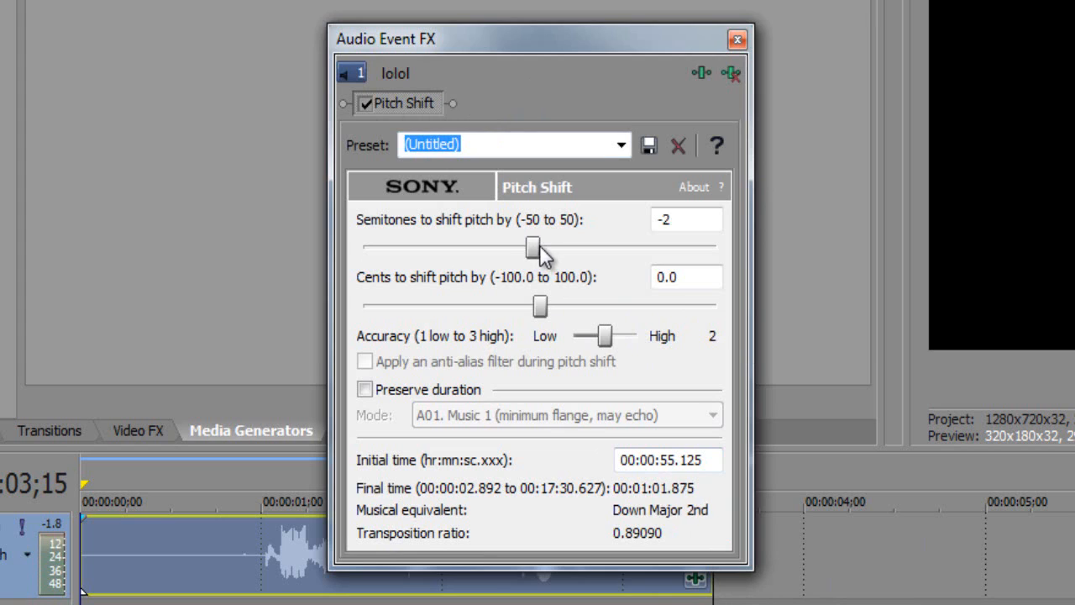
{"action": "left_click_drag", "start_coordinate": [529, 249], "coordinate": [553, 248]}
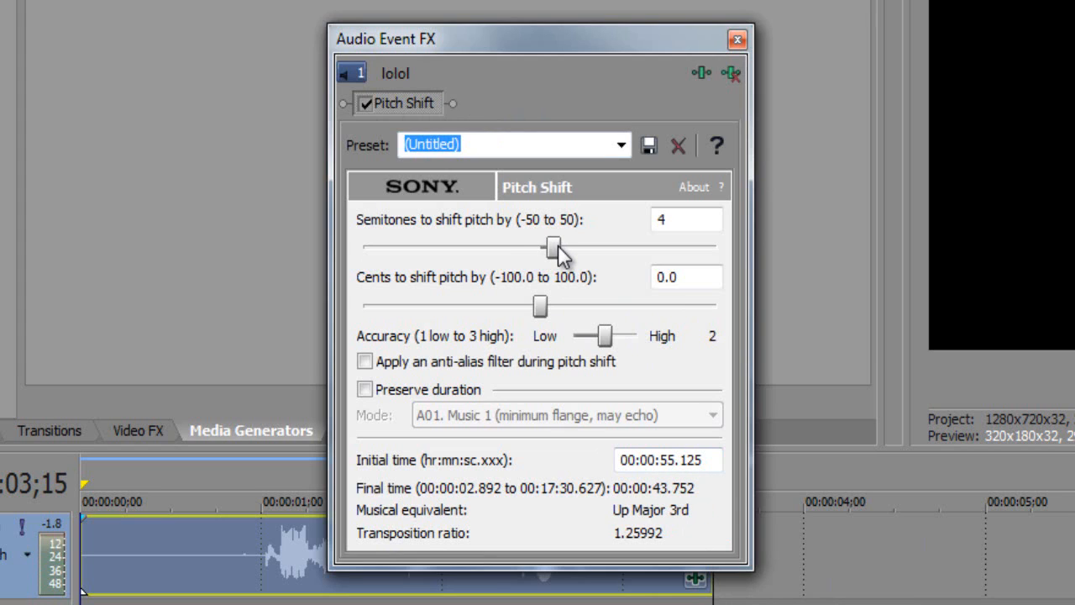
{"action": "left_click_drag", "start_coordinate": [551, 246], "coordinate": [558, 245]}
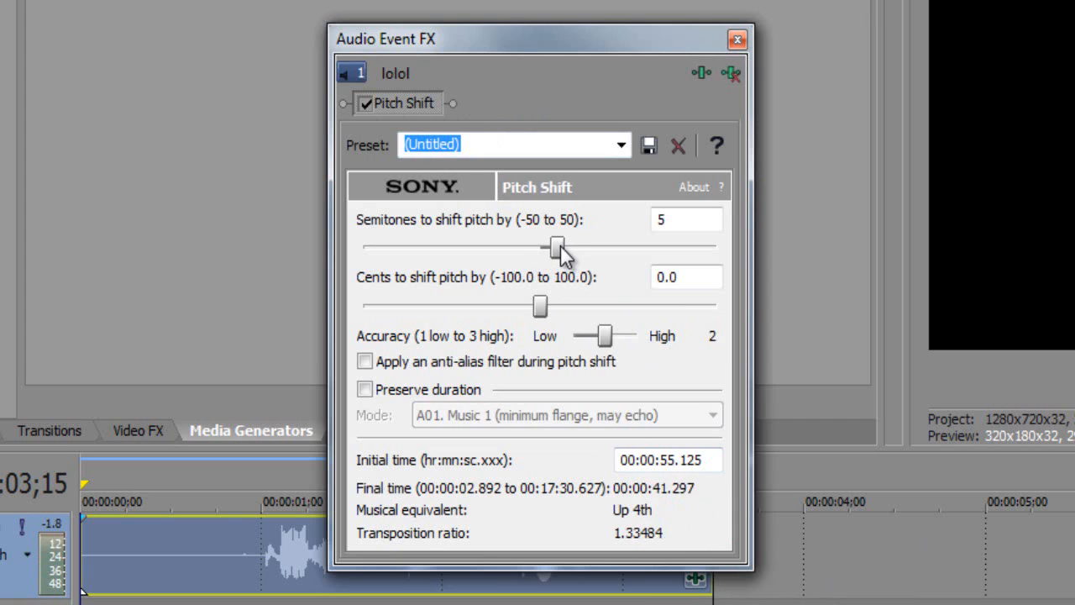
{"action": "left_click_drag", "start_coordinate": [558, 247], "coordinate": [548, 247]}
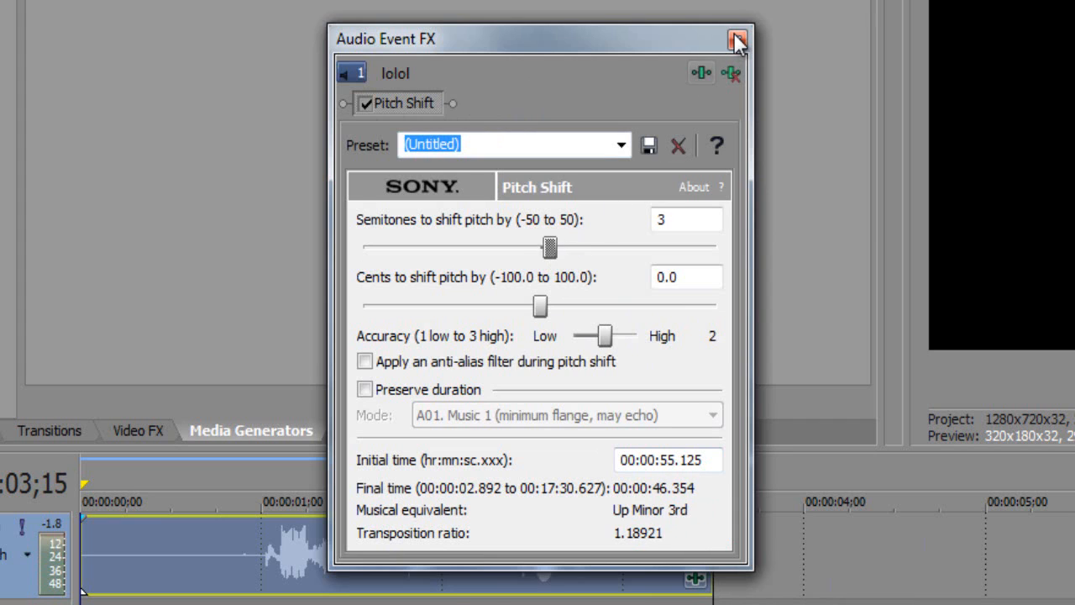
{"action": "left_click", "coordinate": [737, 40]}
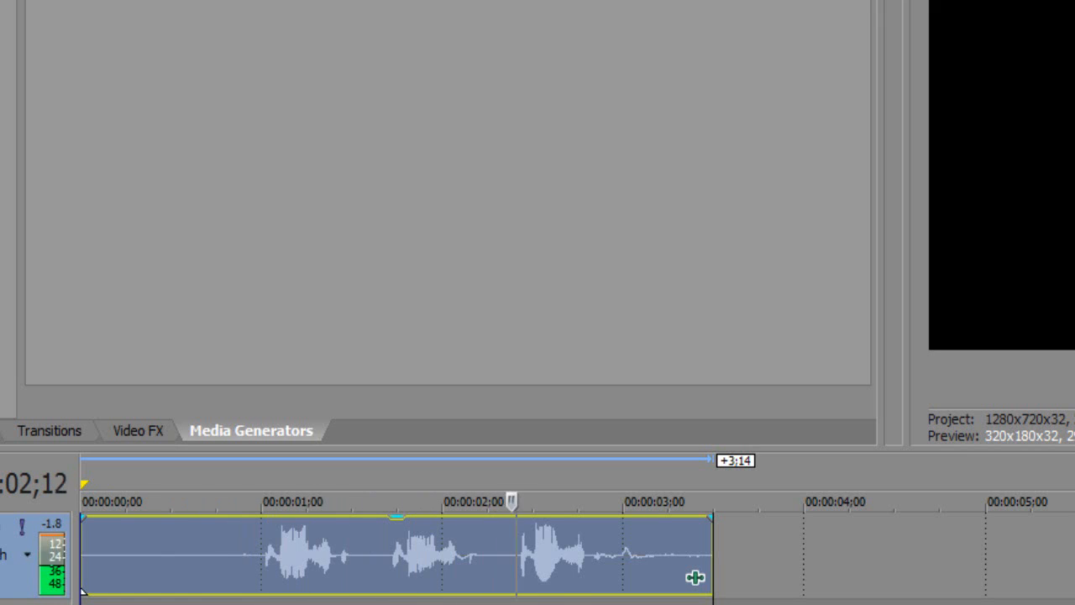
{"action": "left_click", "coordinate": [604, 501]}
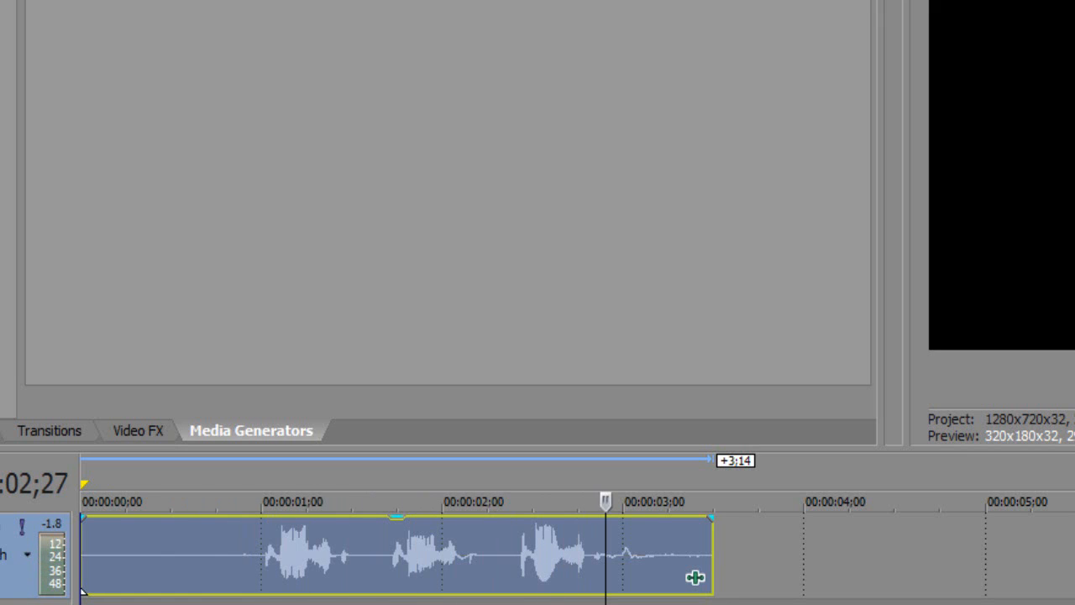
- Reopen the Pitch Shift, sweep through -2, 3, +12, -6, 2 and -4, leave it at +4 semitones and close it
{"action": "left_click", "coordinate": [695, 578]}
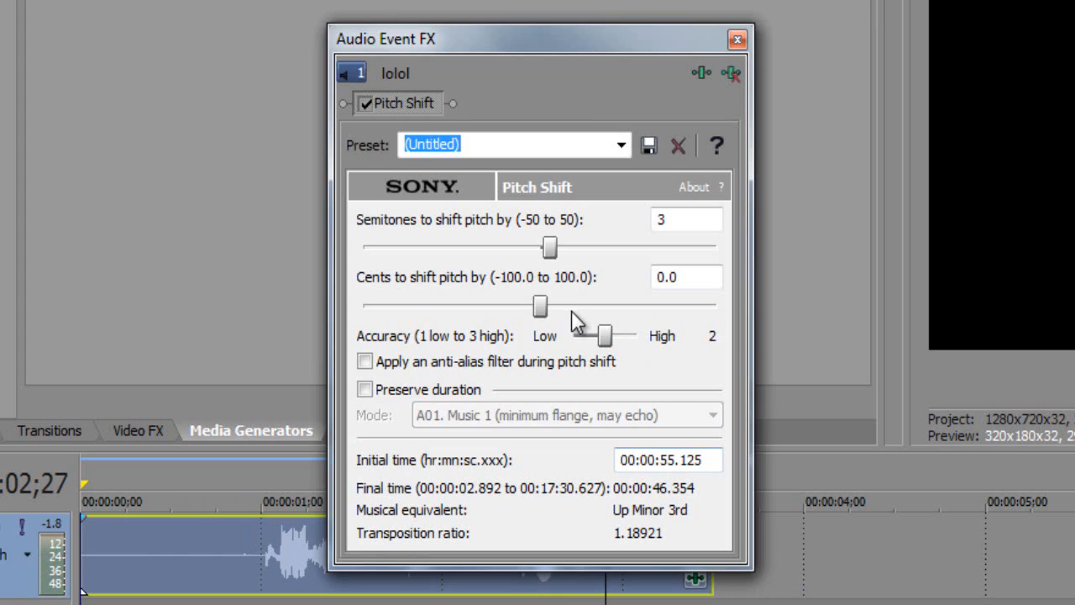
{"action": "left_click_drag", "start_coordinate": [550, 247], "coordinate": [534, 247]}
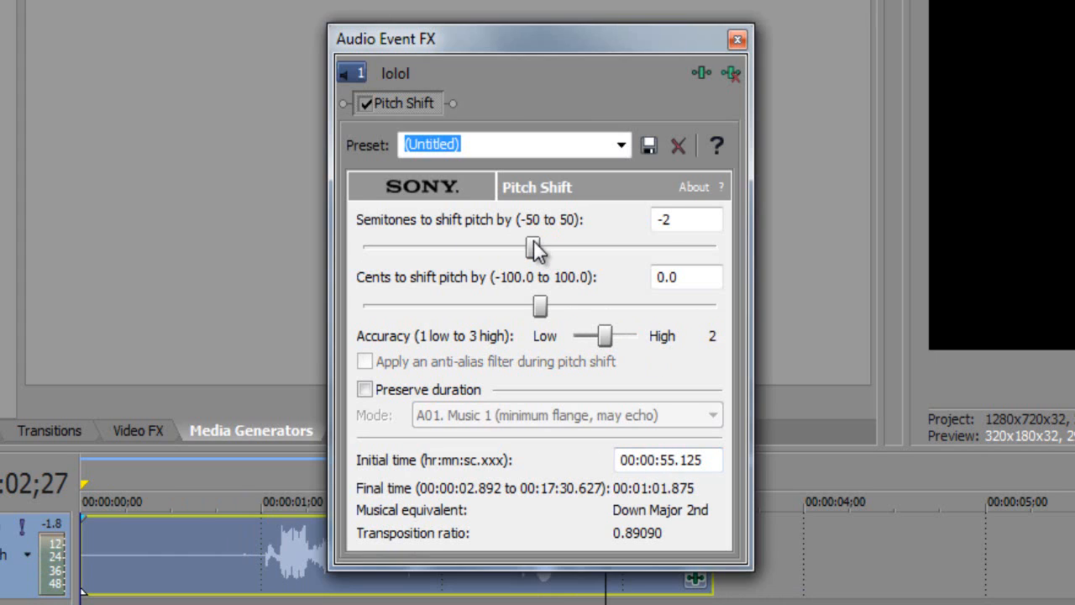
{"action": "left_click_drag", "start_coordinate": [529, 246], "coordinate": [545, 245]}
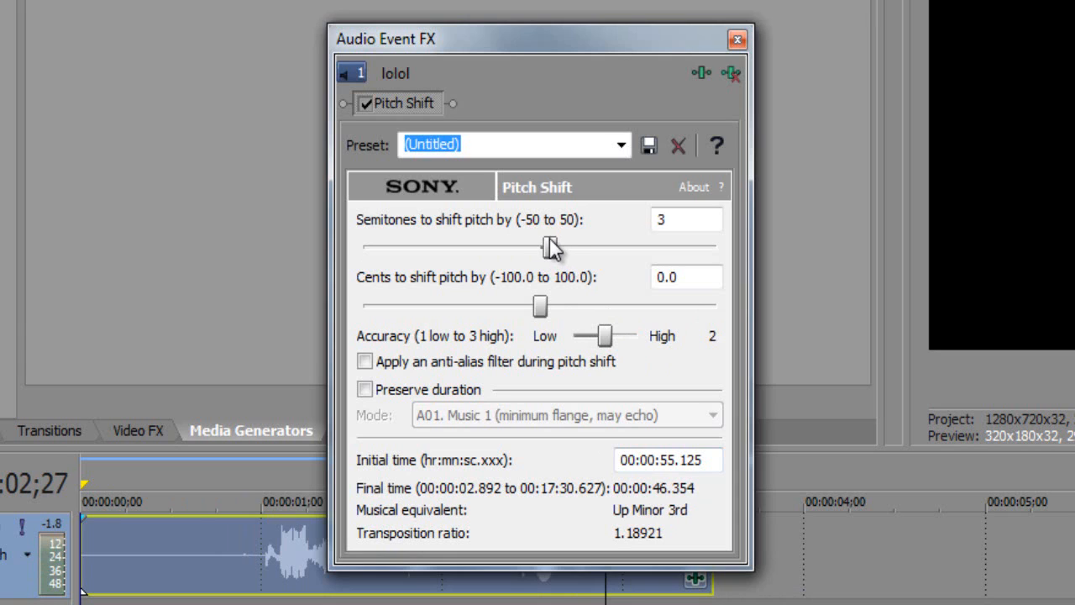
{"action": "left_click_drag", "start_coordinate": [536, 245], "coordinate": [579, 245]}
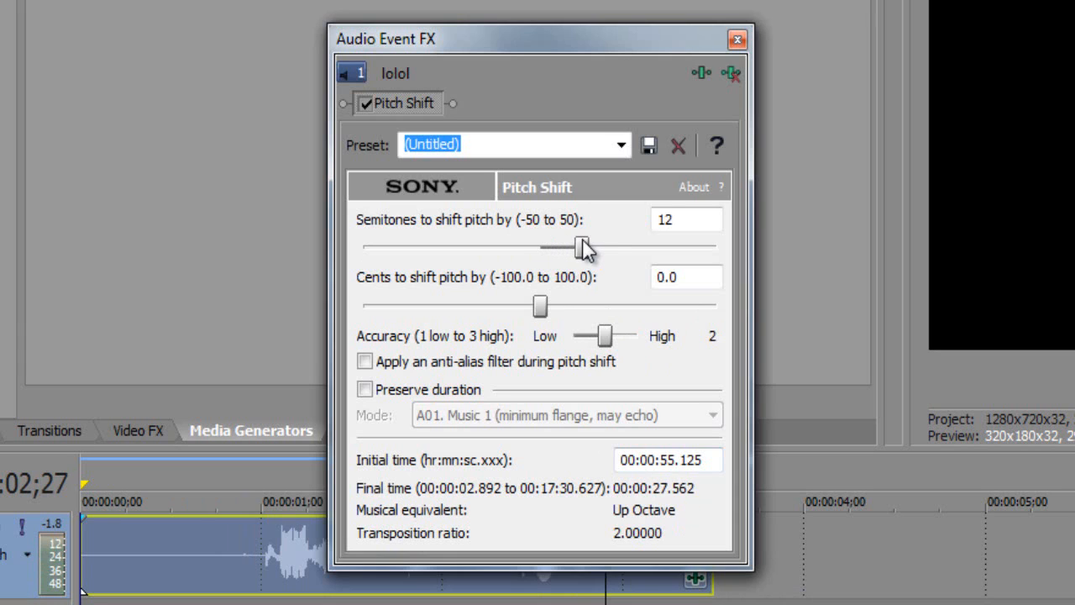
{"action": "left_click_drag", "start_coordinate": [580, 245], "coordinate": [521, 245]}
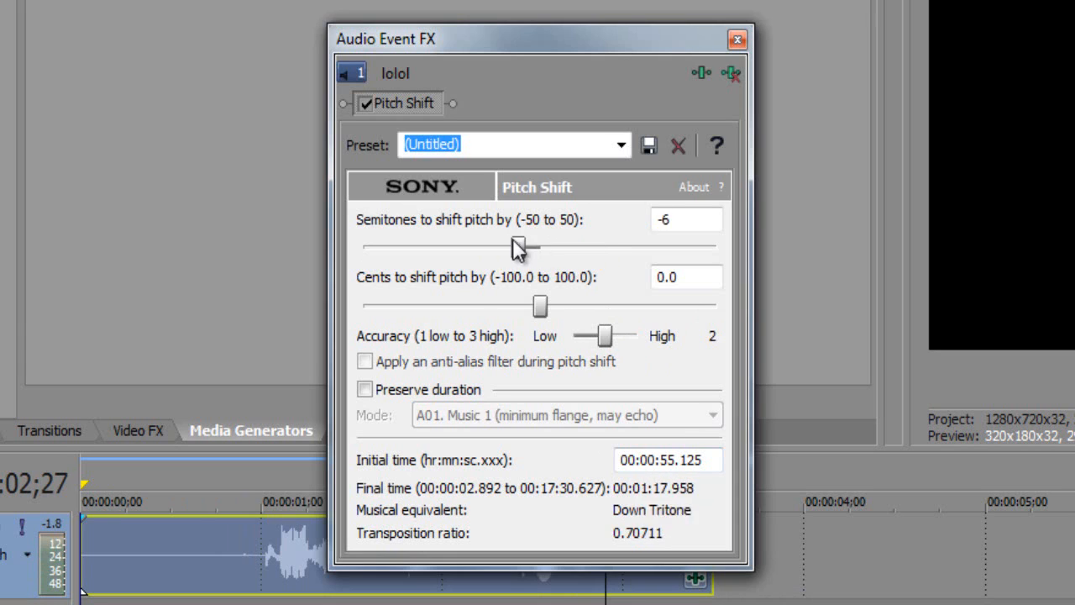
{"action": "left_click_drag", "start_coordinate": [522, 247], "coordinate": [546, 247]}
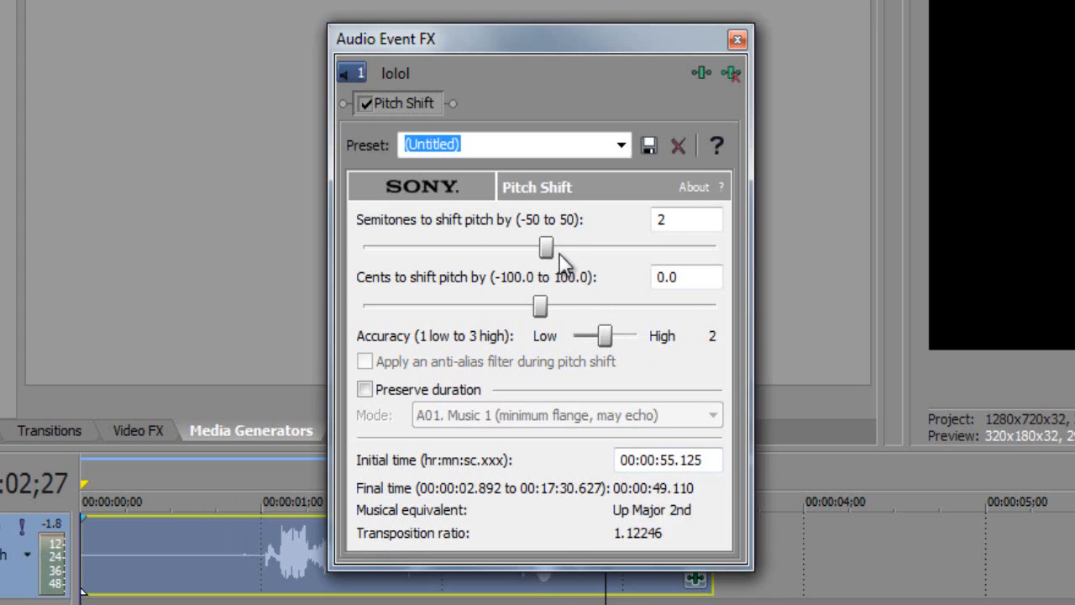
{"action": "left_click_drag", "start_coordinate": [546, 247], "coordinate": [524, 247]}
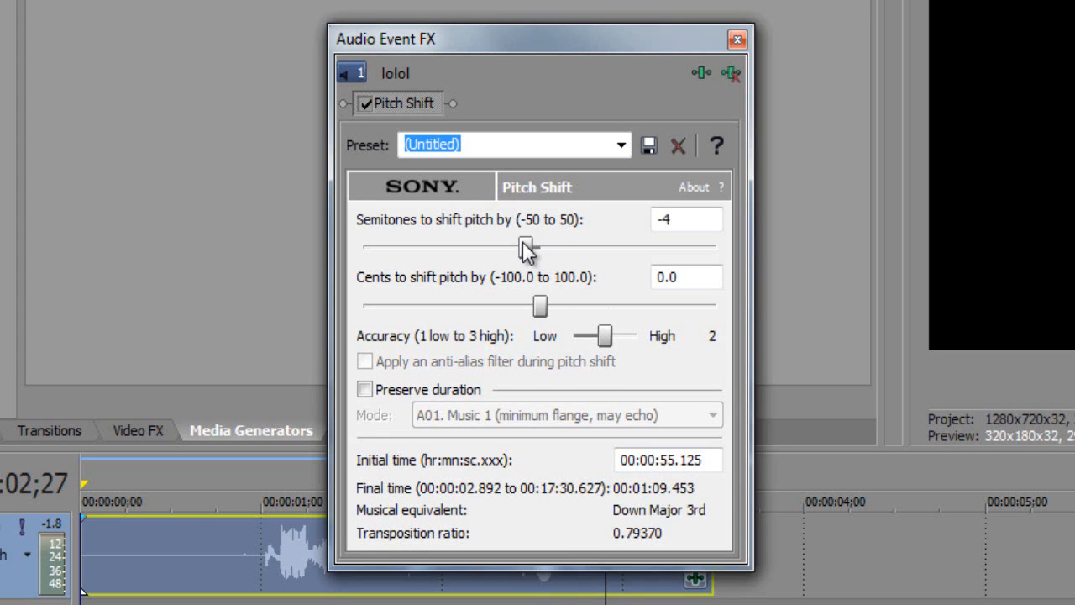
{"action": "left_click_drag", "start_coordinate": [517, 245], "coordinate": [546, 246]}
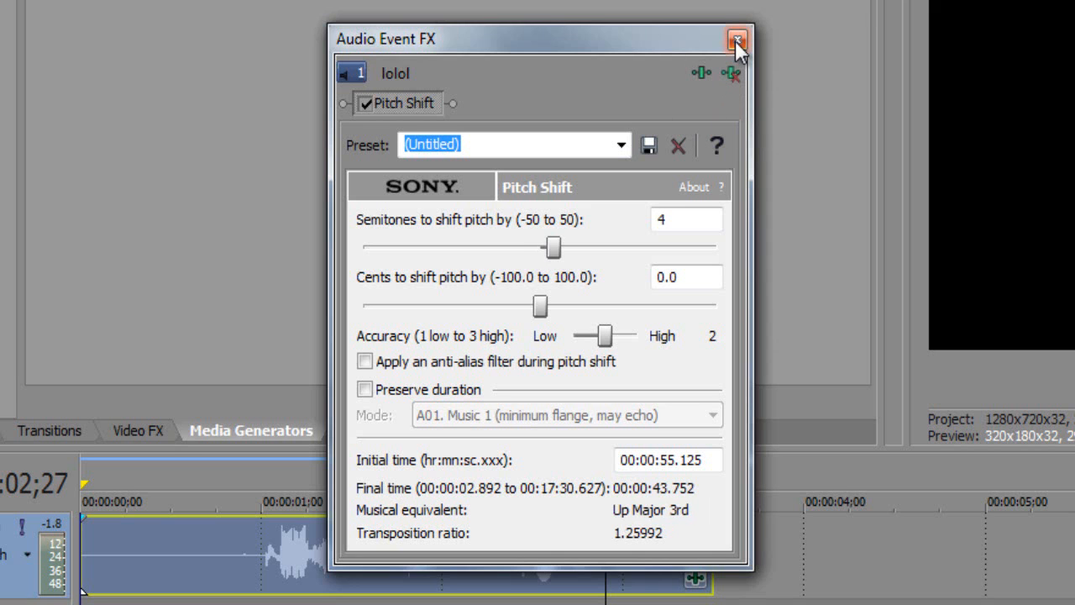
{"action": "mouse_move", "coordinate": [736, 40]}
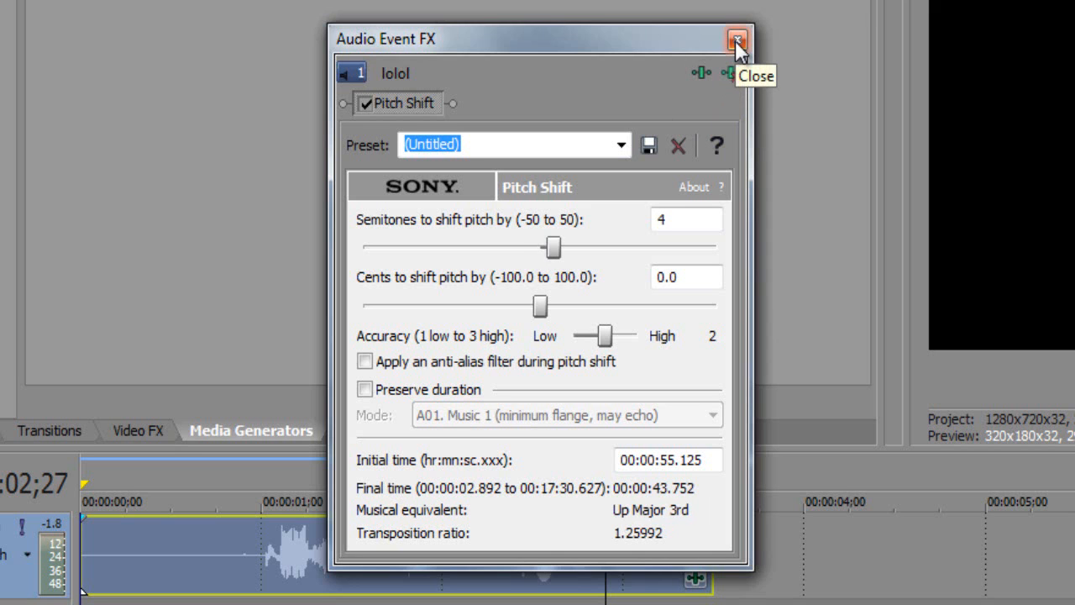
{"action": "left_click", "coordinate": [736, 41]}
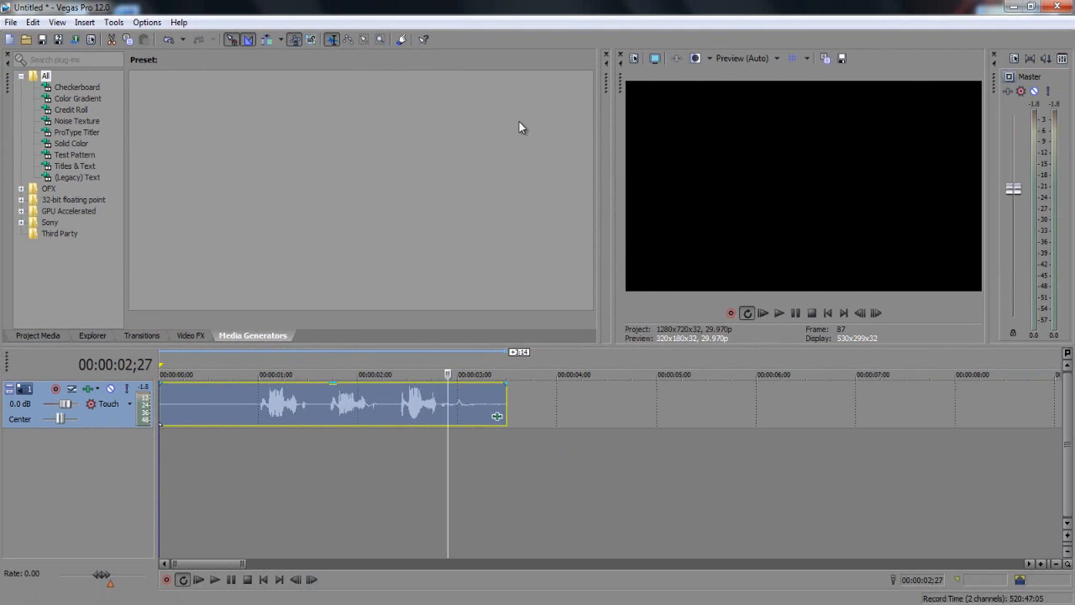
{"action": "mouse_move", "coordinate": [514, 422]}
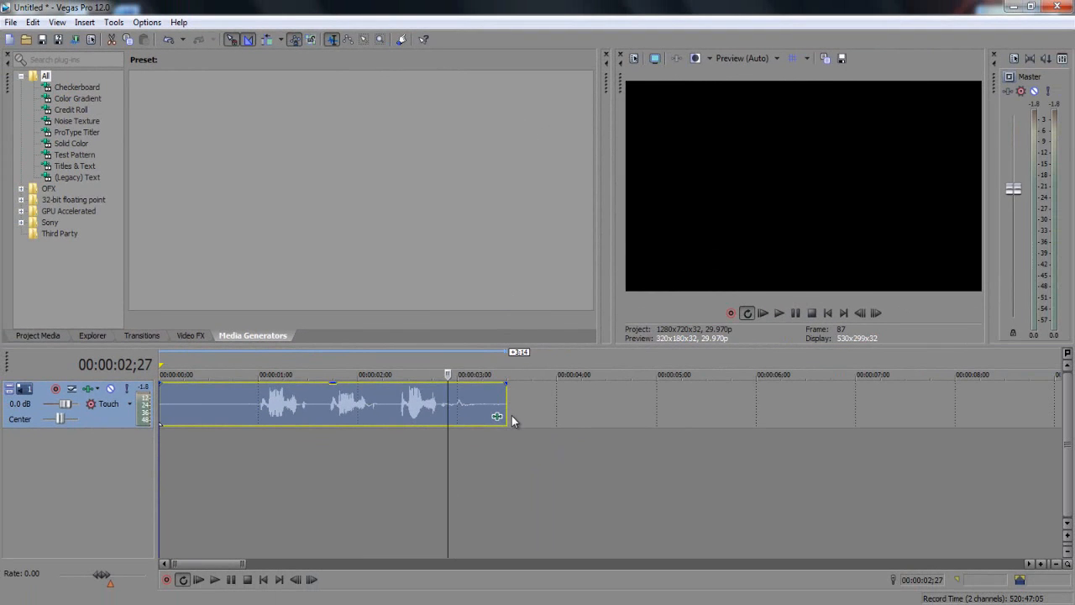